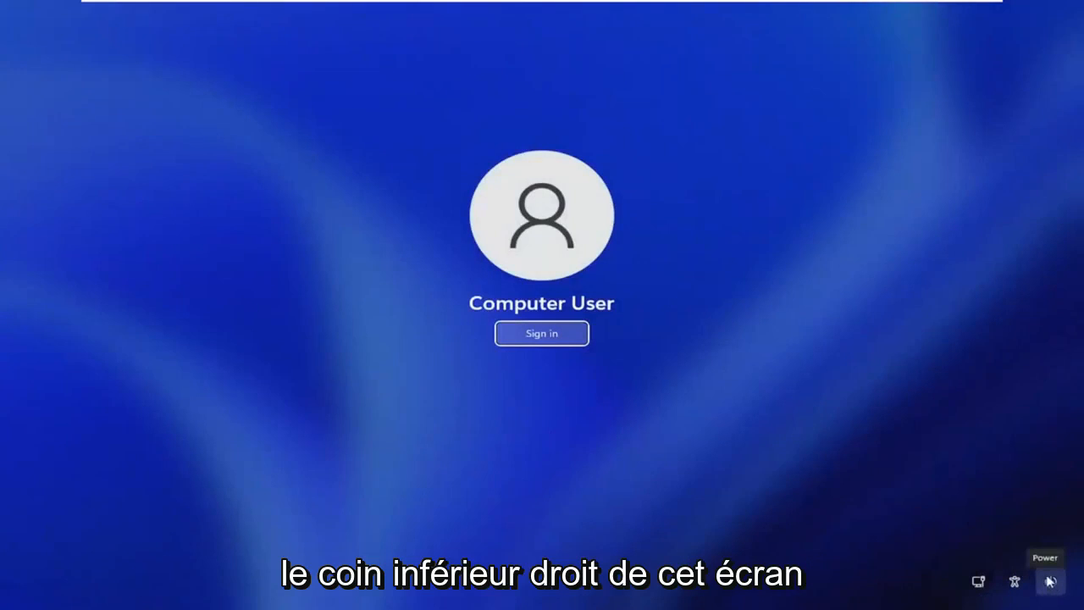
- Restart the PC from the sign-in screen's Power menu into the recovery options
click(1050, 581)
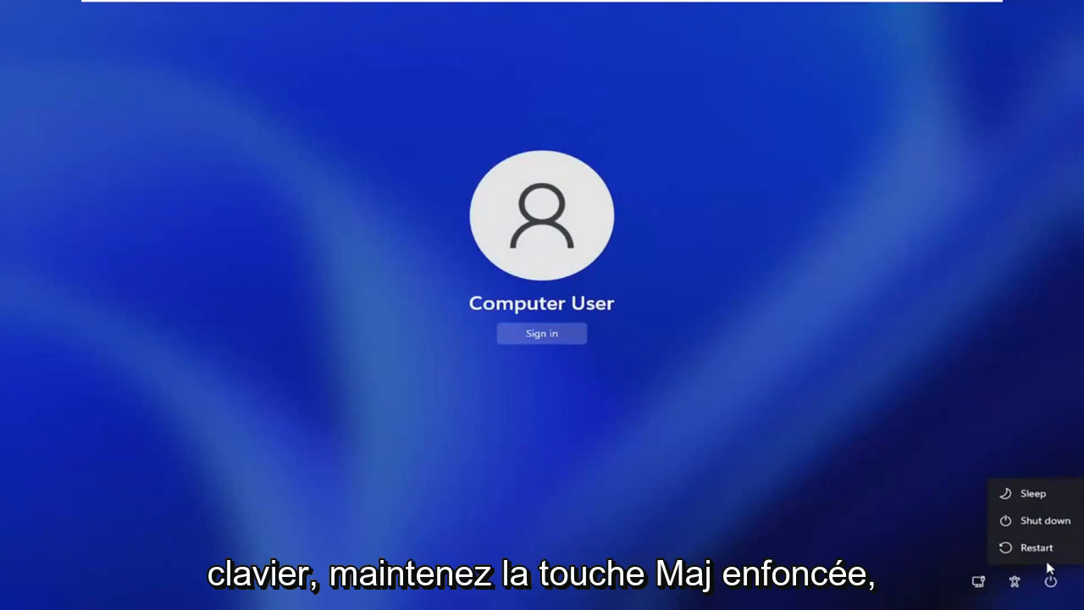
click(542, 332)
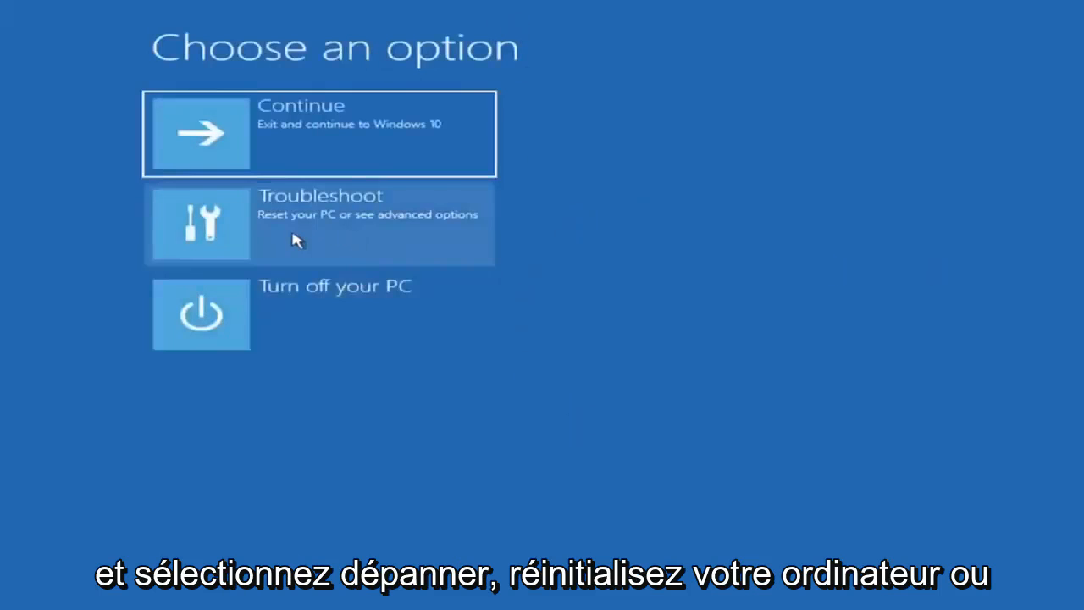
- Go through Troubleshoot, Advanced options and Startup Settings, then restart to pick a startup mode
click(319, 224)
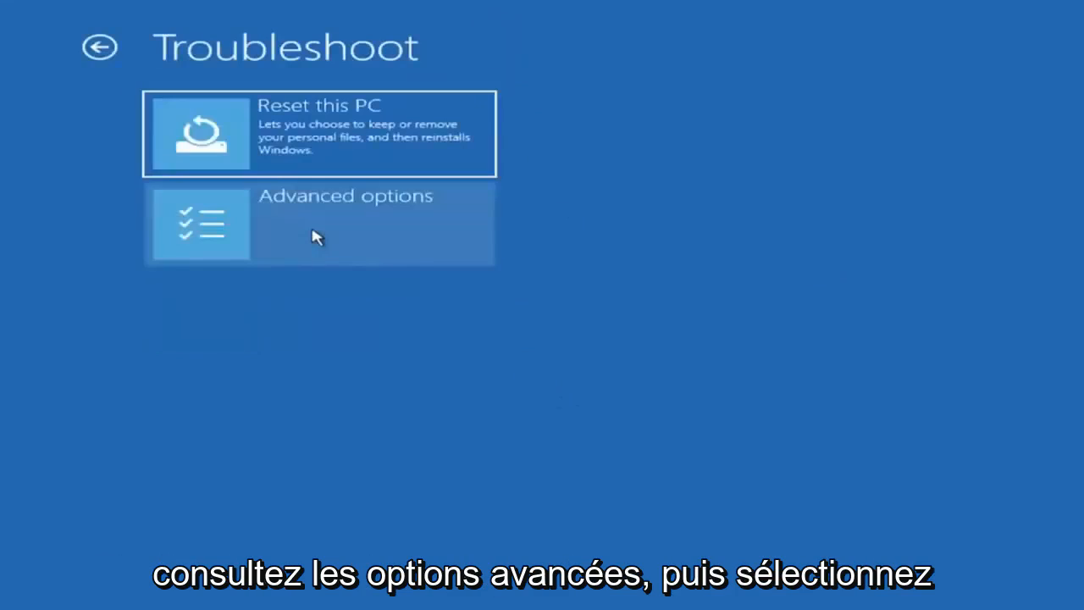
click(318, 224)
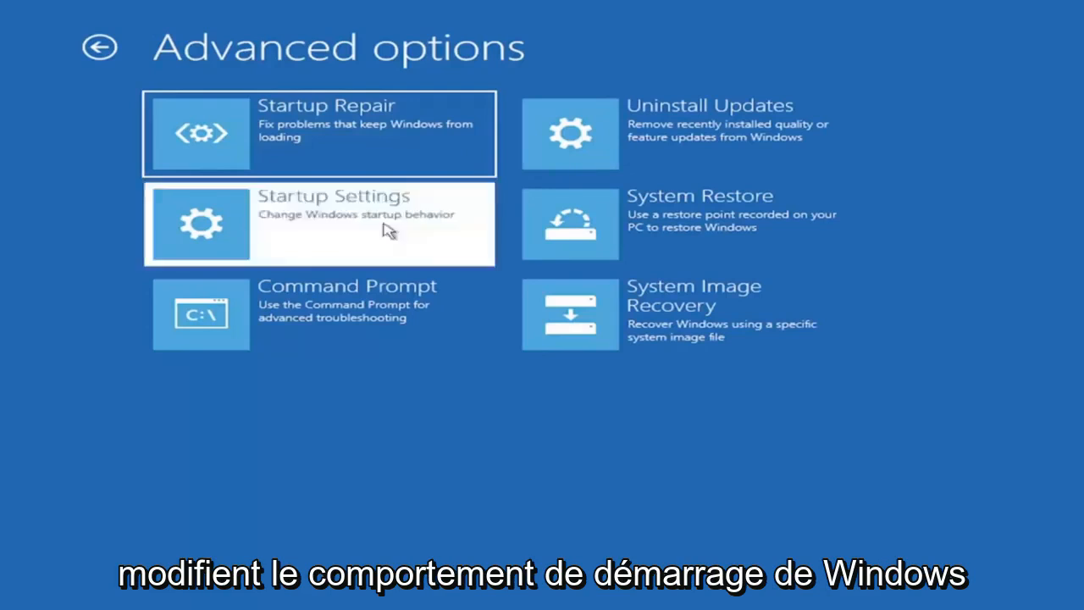
click(319, 224)
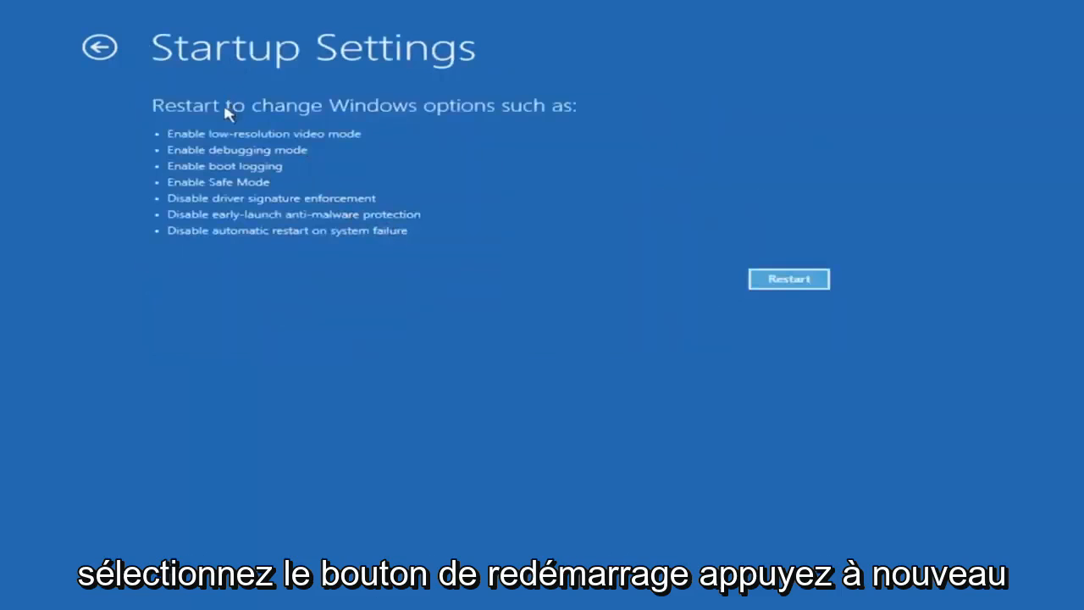
click(788, 278)
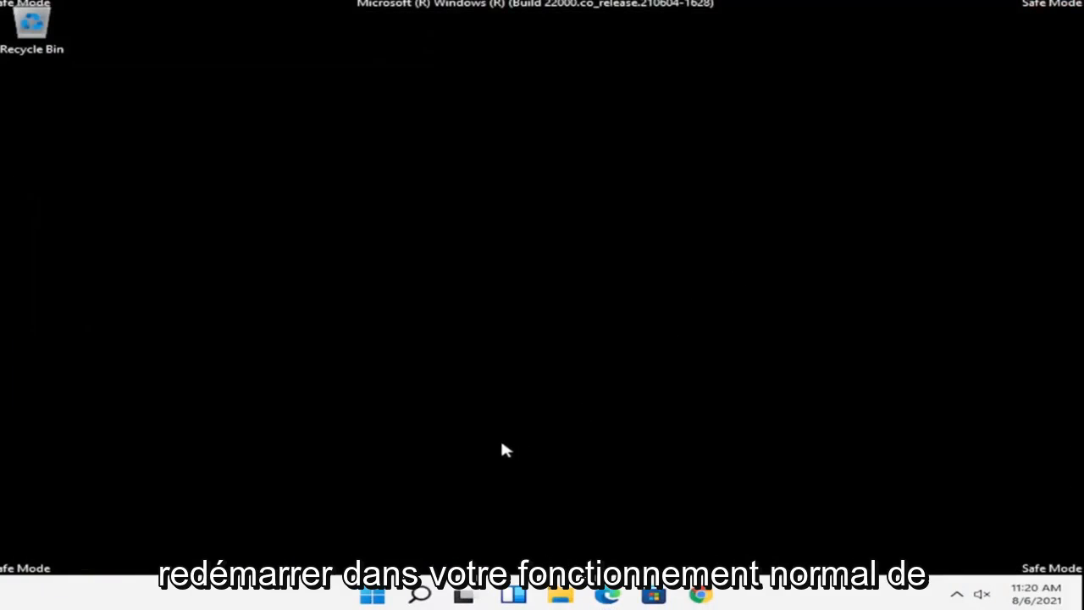
mouse_move(403, 512)
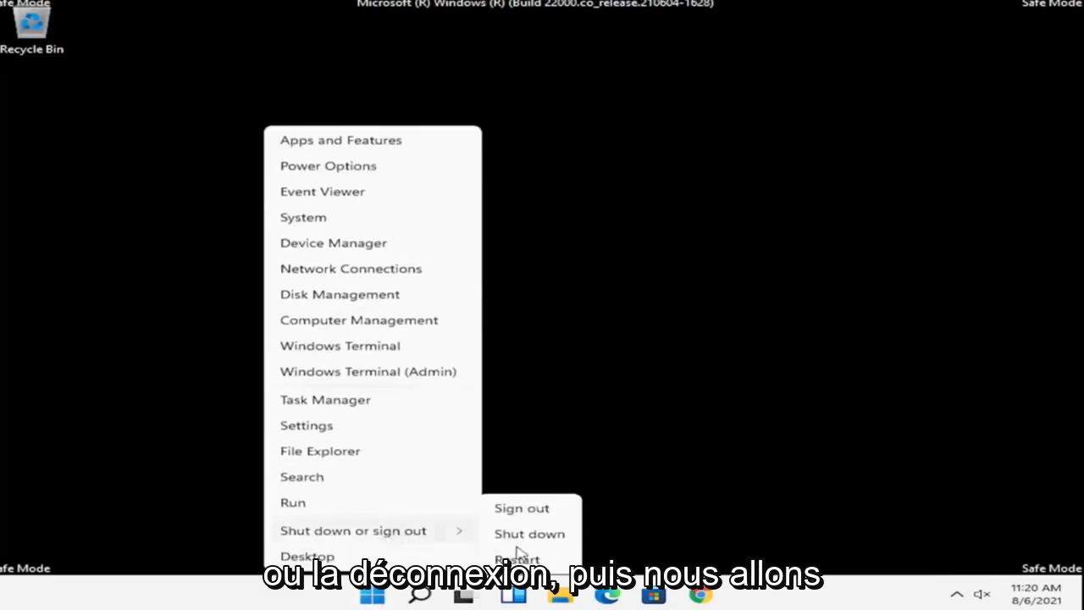
- Restart the PC from the Start menu to leave Safe Mode
click(518, 559)
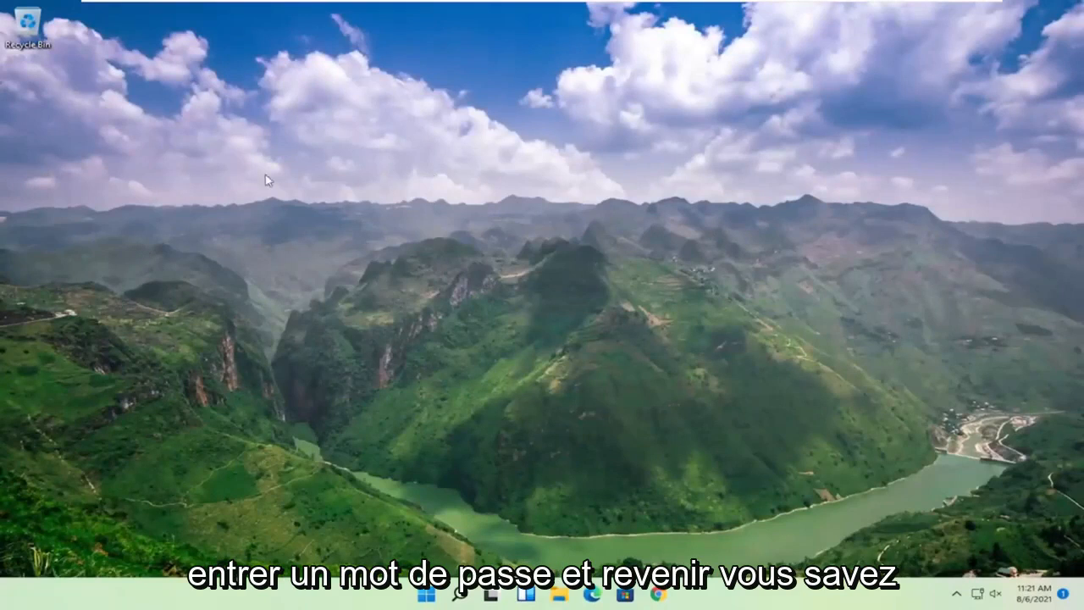
mouse_move(415, 202)
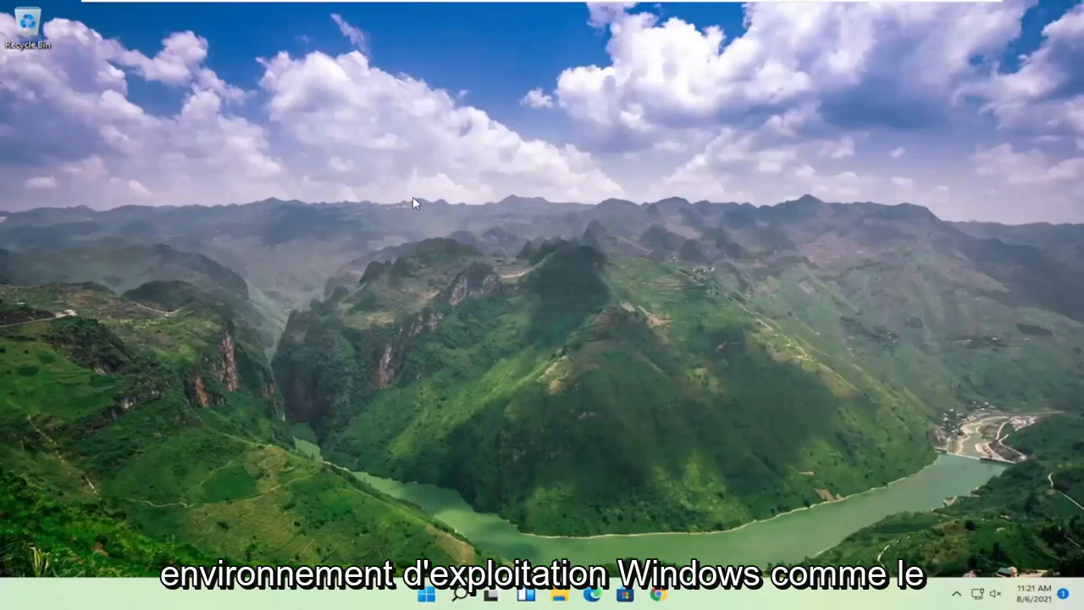
mouse_move(505, 349)
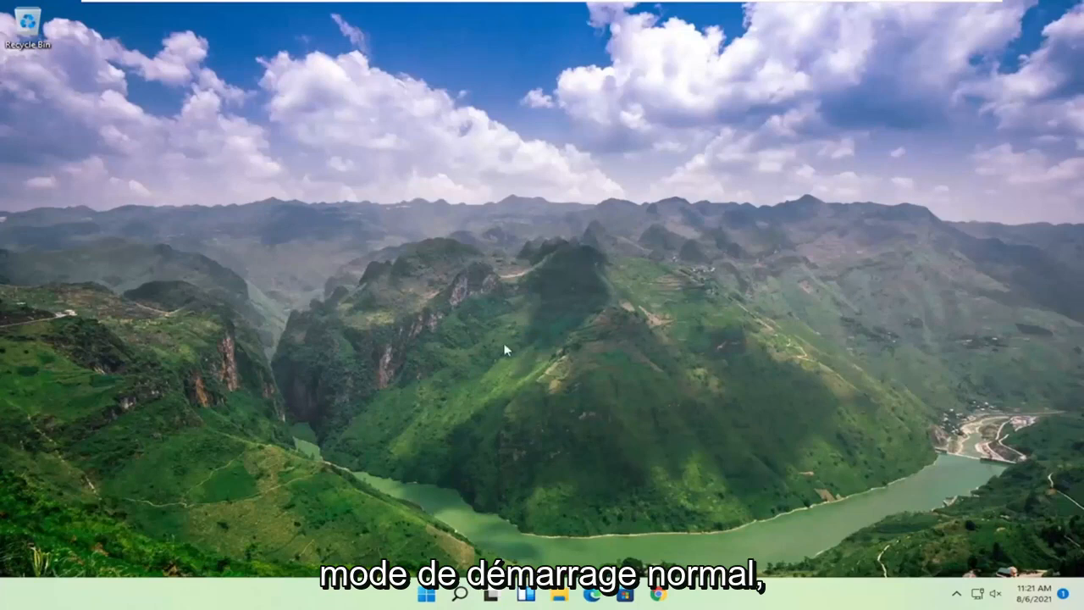